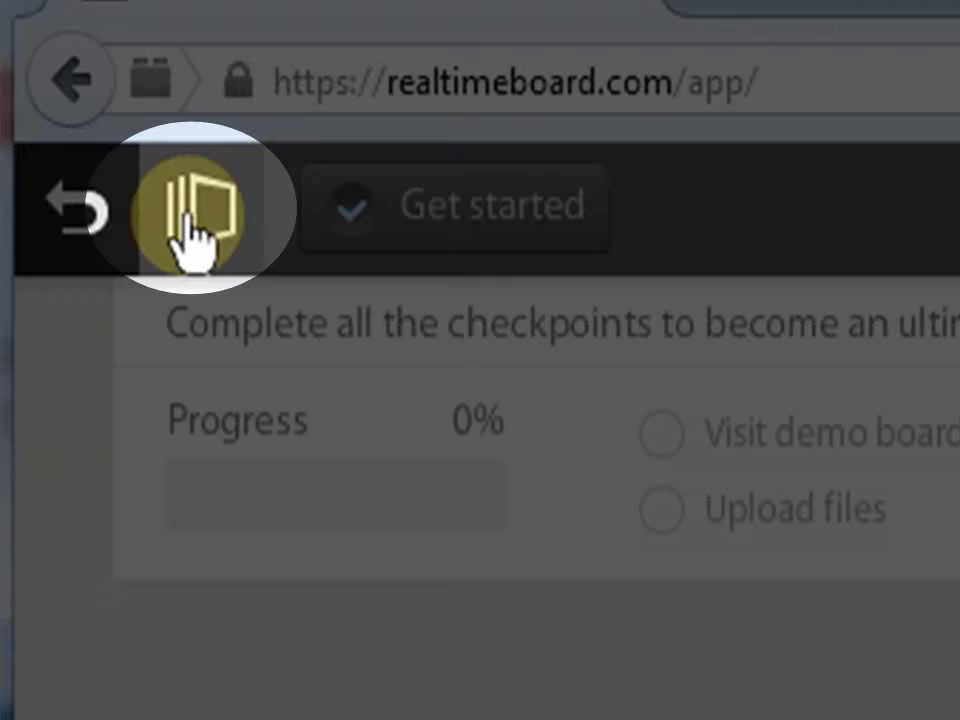
{"action": "mouse_move", "coordinate": [200, 230]}
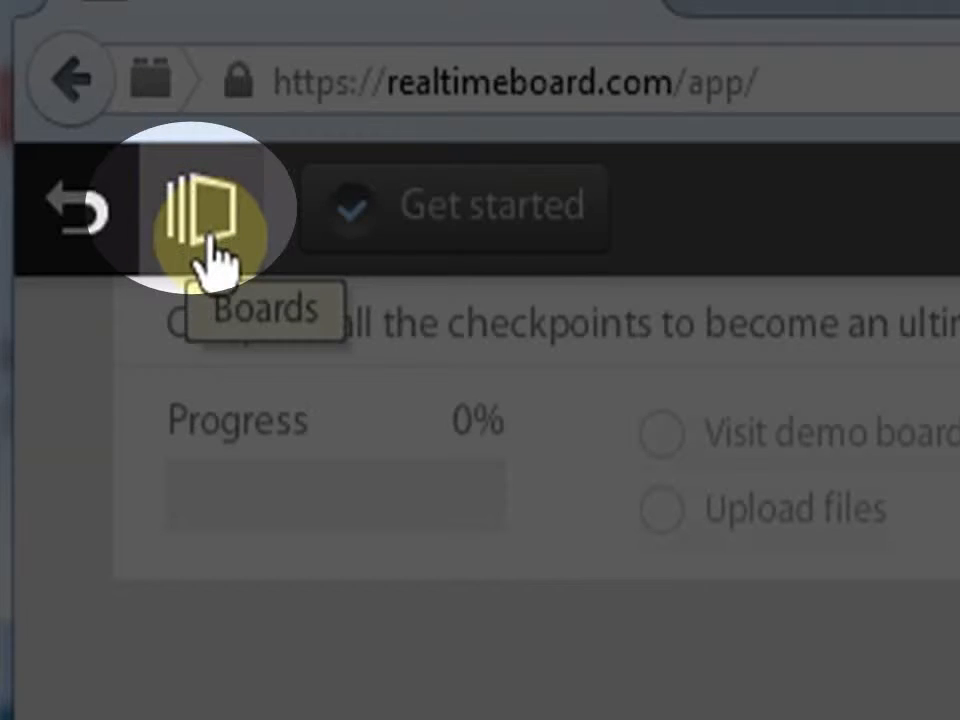
Step: Open the Boards panel listing My First Board
{"action": "left_click", "coordinate": [68, 110]}
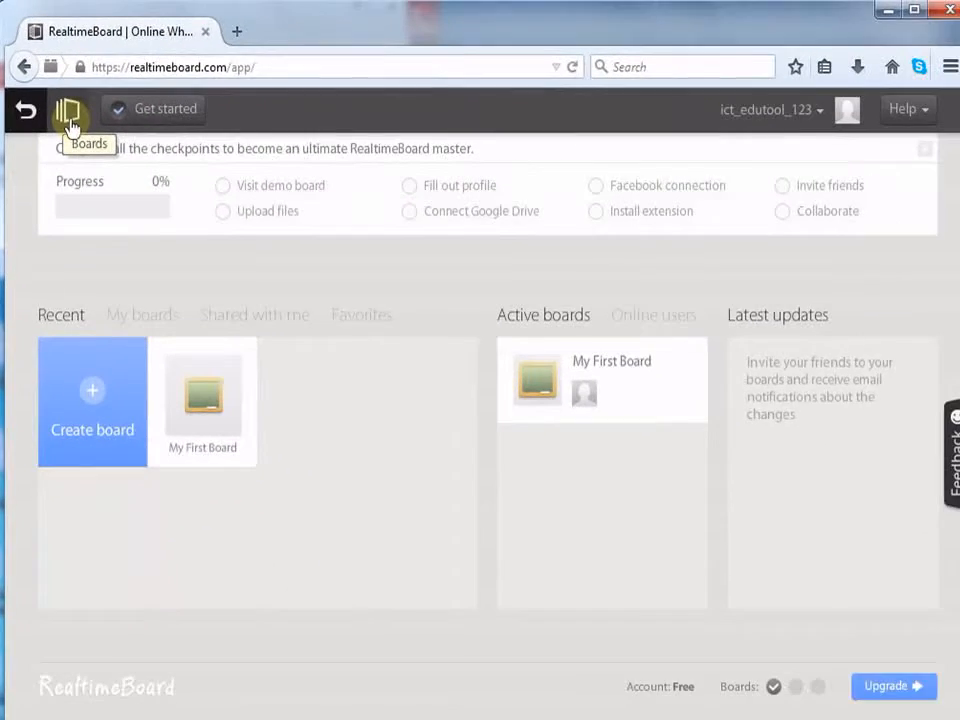
{"action": "left_click", "coordinate": [68, 110]}
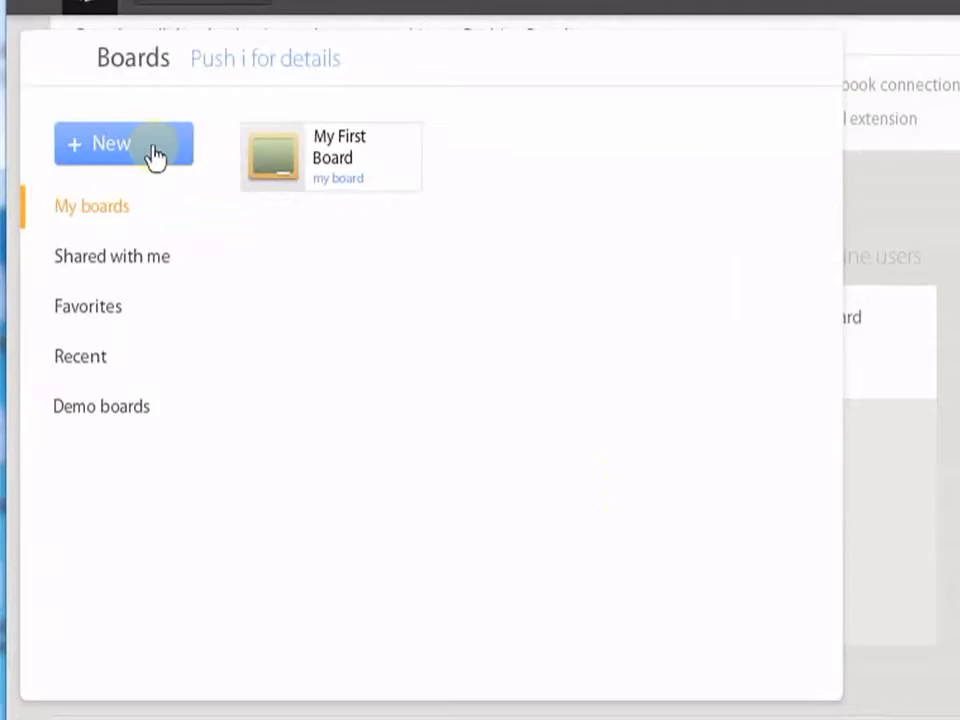
Step: Create a new board titled 'Trial Board'
{"action": "left_click", "coordinate": [123, 143]}
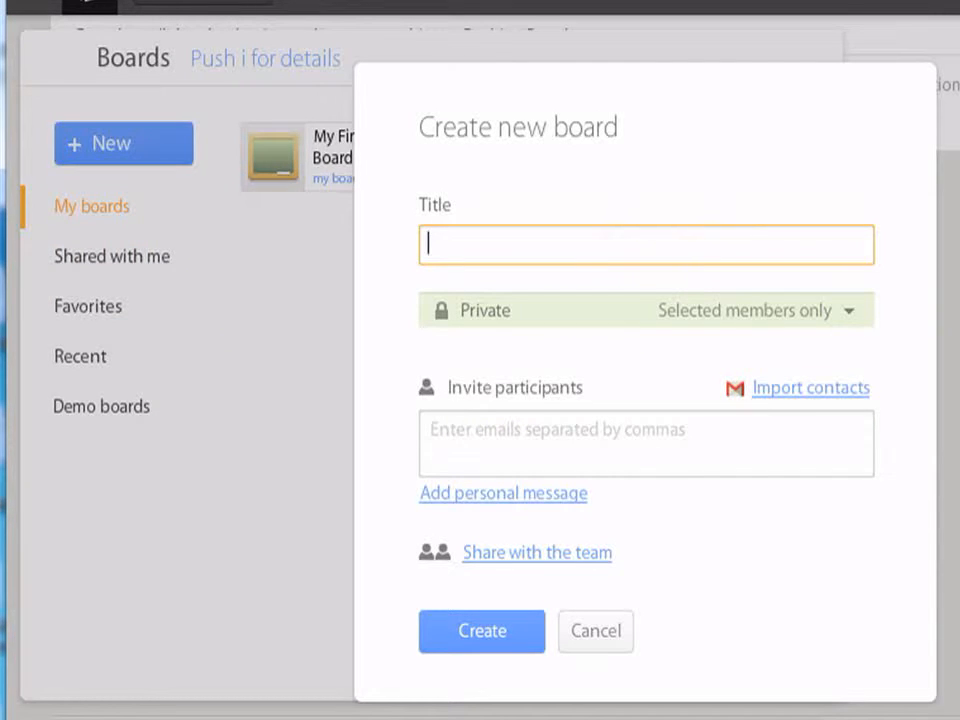
{"action": "type", "text": "Trial Board"}
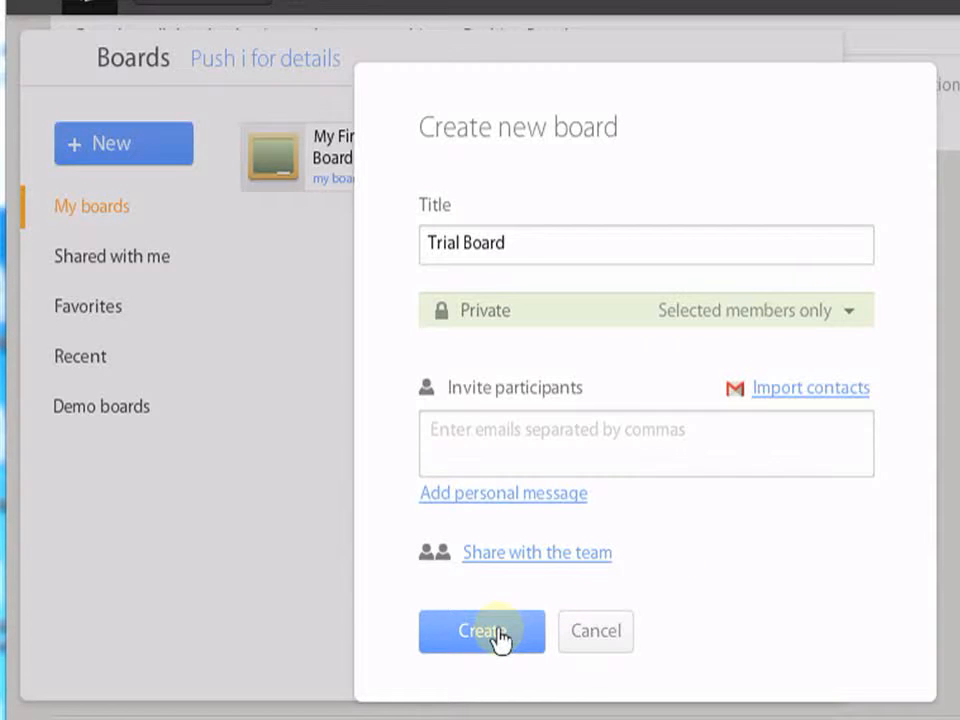
{"action": "left_click", "coordinate": [481, 631]}
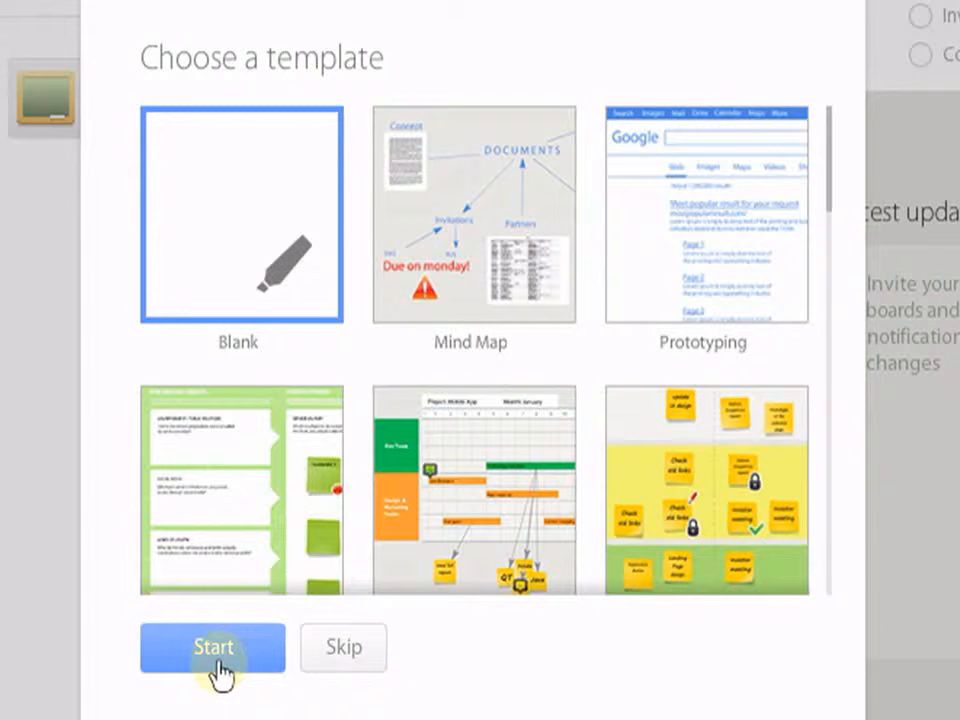
Step: Start Trial Board from the Blank template
{"action": "left_click", "coordinate": [212, 647]}
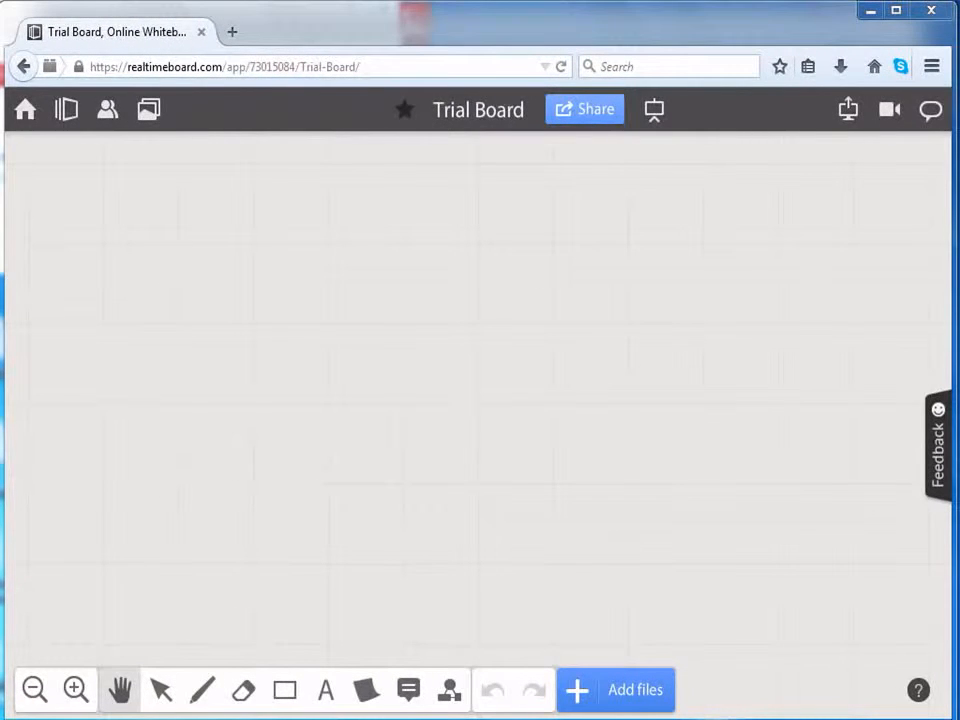
{"action": "mouse_move", "coordinate": [843, 635]}
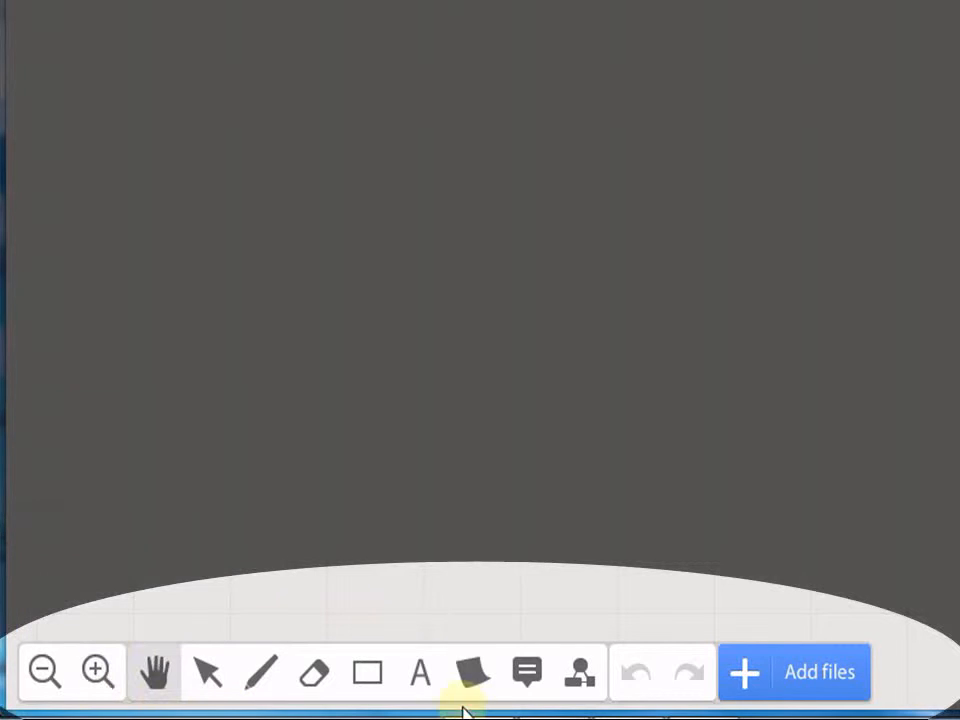
{"action": "mouse_move", "coordinate": [472, 672]}
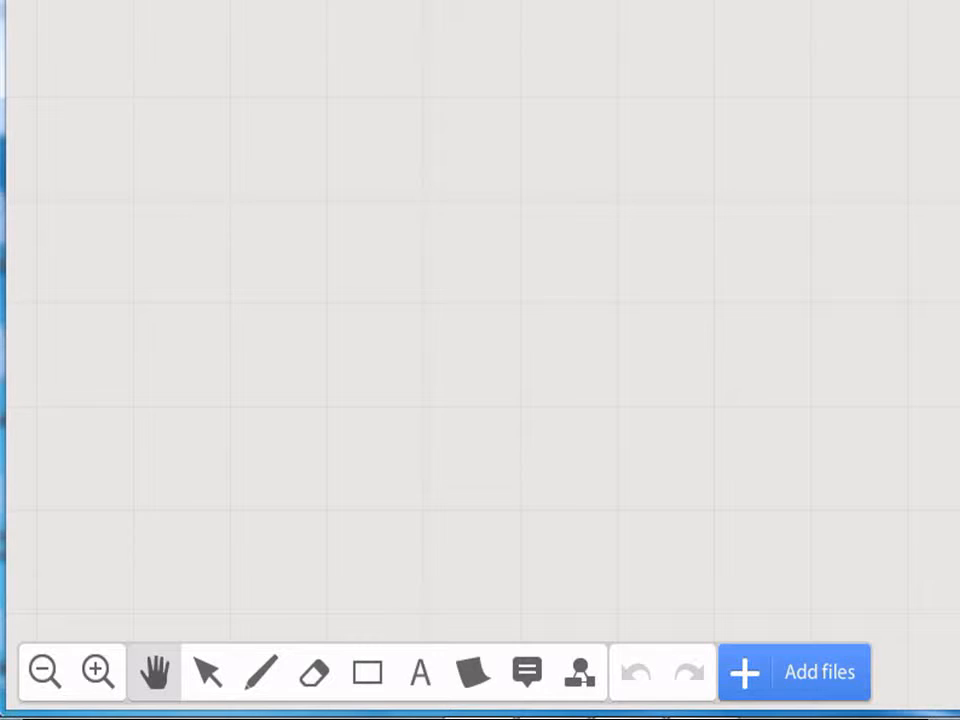
Step: Draw a rectangle with the Shapes tool and adjust its rotation
{"action": "left_click", "coordinate": [367, 671]}
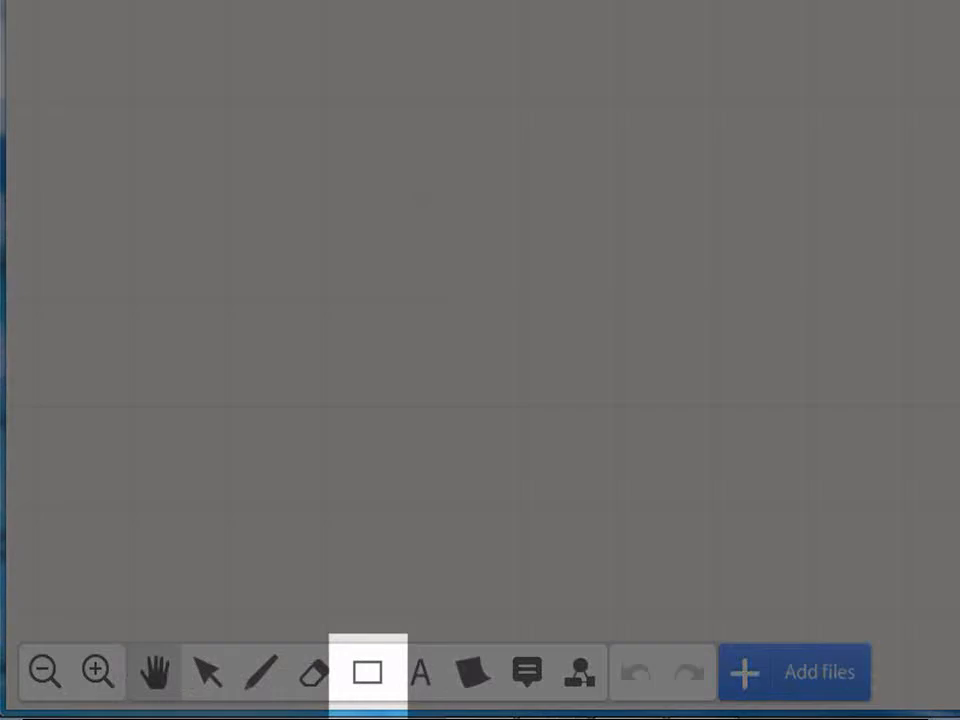
{"action": "mouse_move", "coordinate": [368, 672]}
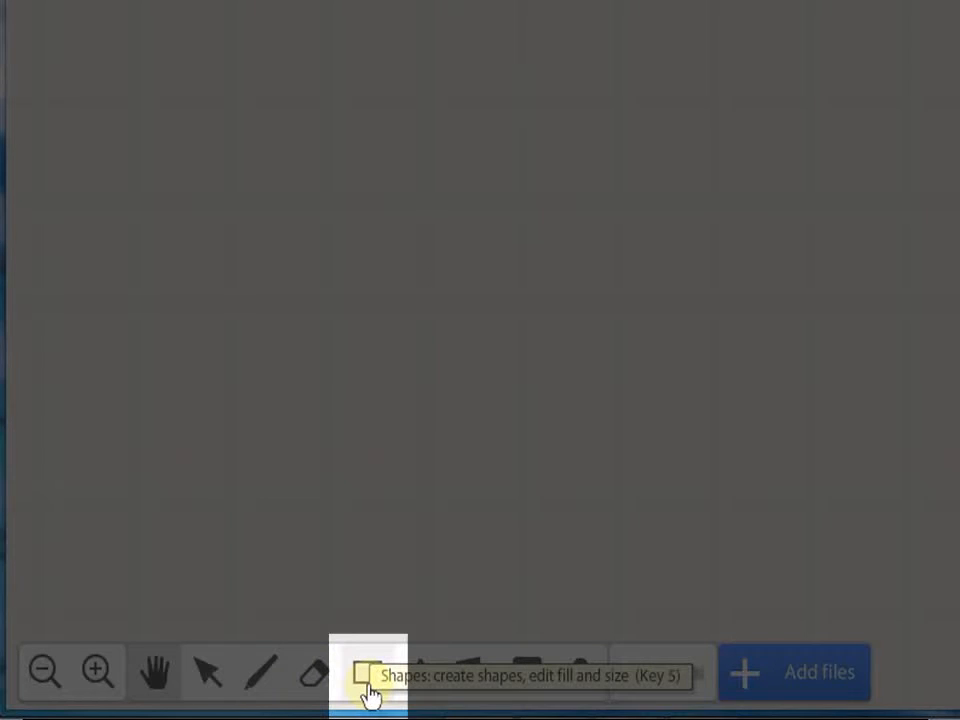
{"action": "left_click", "coordinate": [368, 671]}
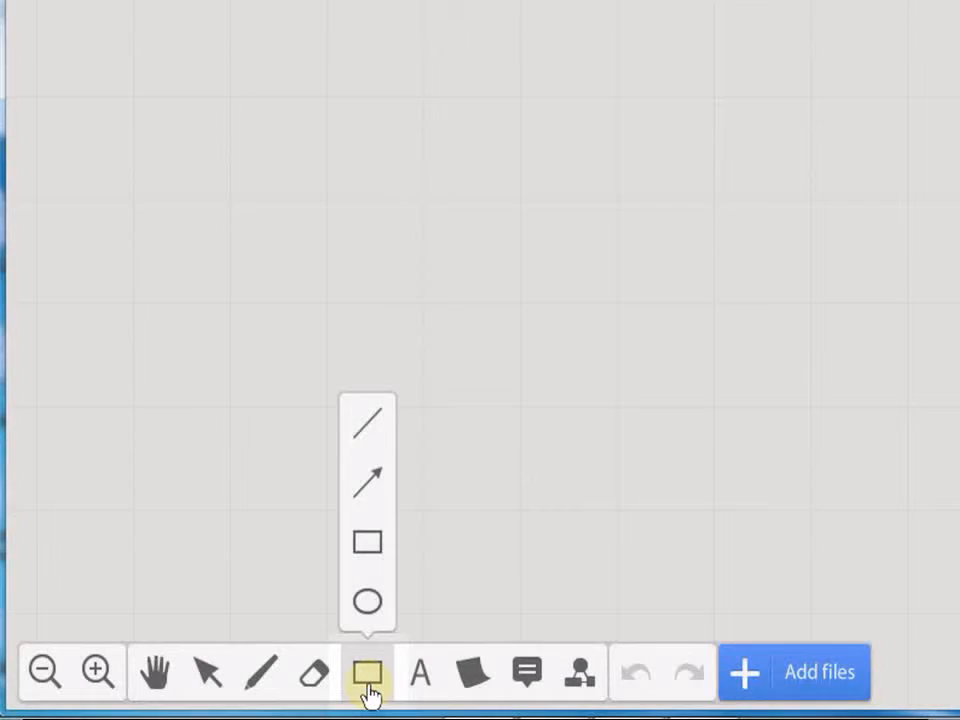
{"action": "mouse_move", "coordinate": [367, 672]}
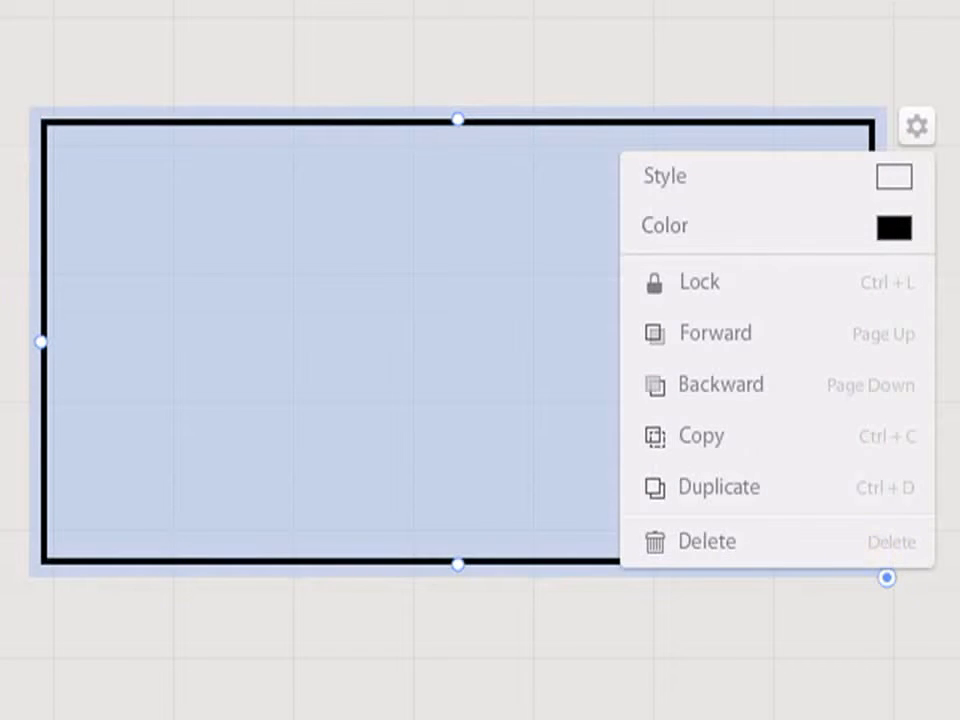
{"action": "mouse_move", "coordinate": [432, 90]}
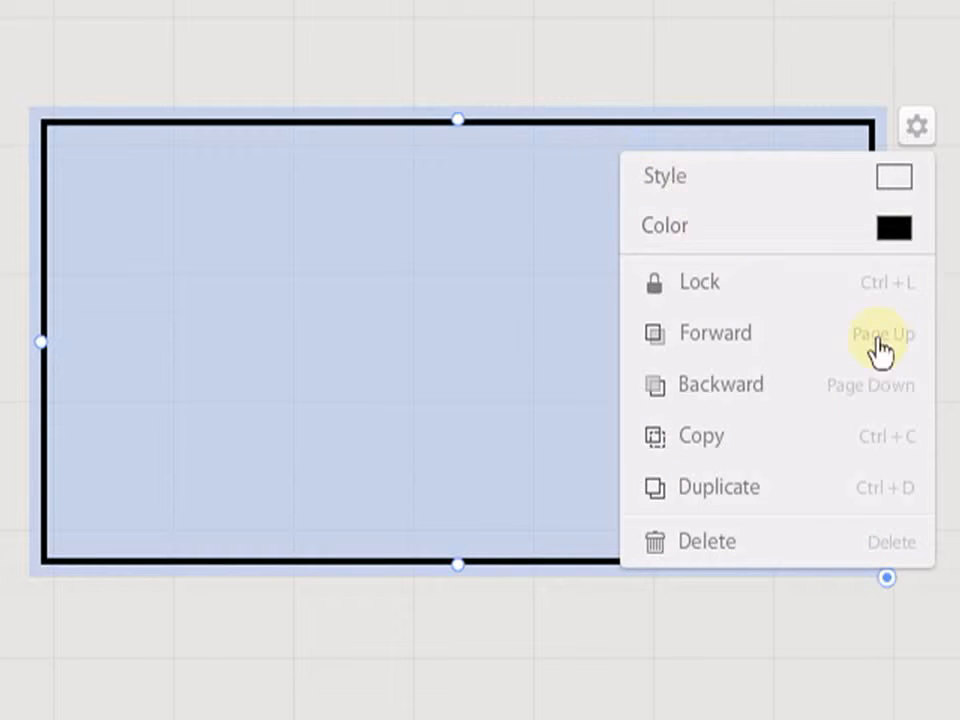
{"action": "mouse_move", "coordinate": [788, 555]}
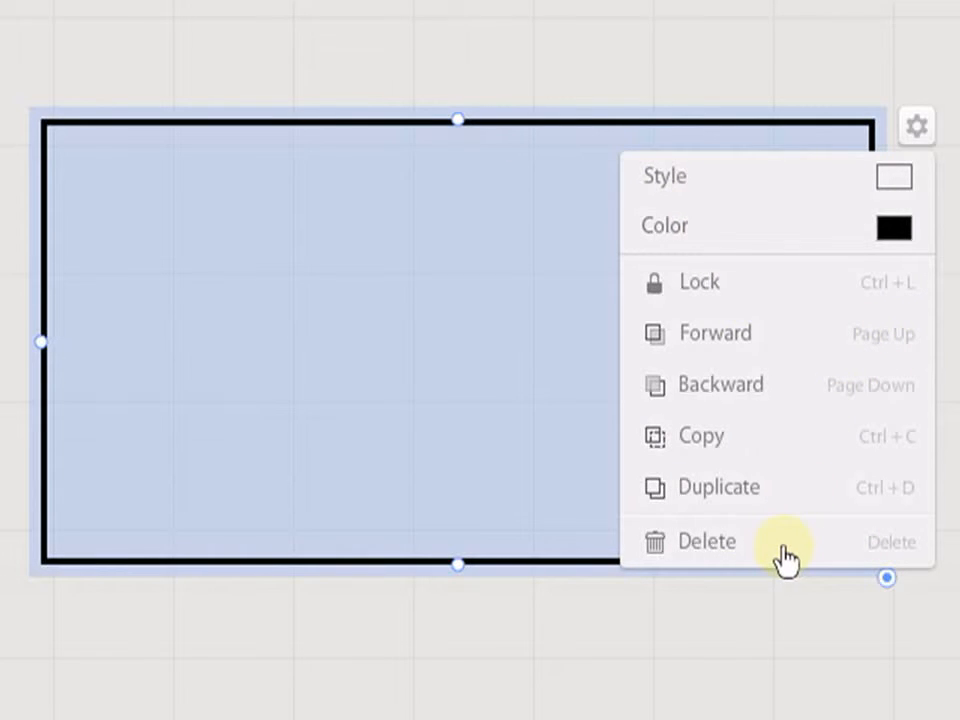
{"action": "mouse_move", "coordinate": [600, 275]}
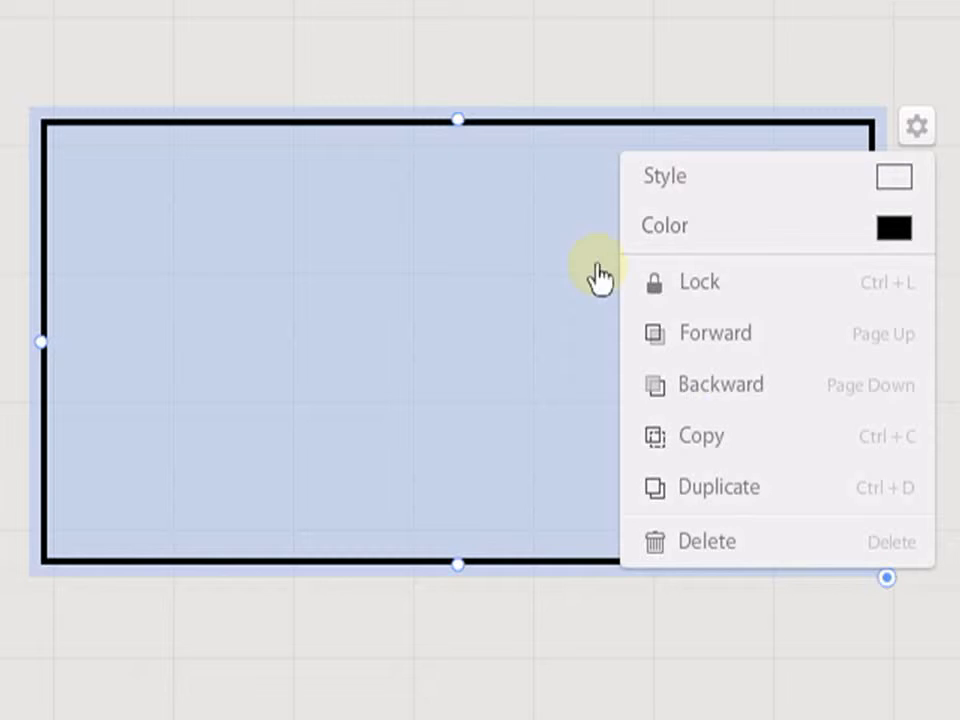
{"action": "mouse_move", "coordinate": [540, 138]}
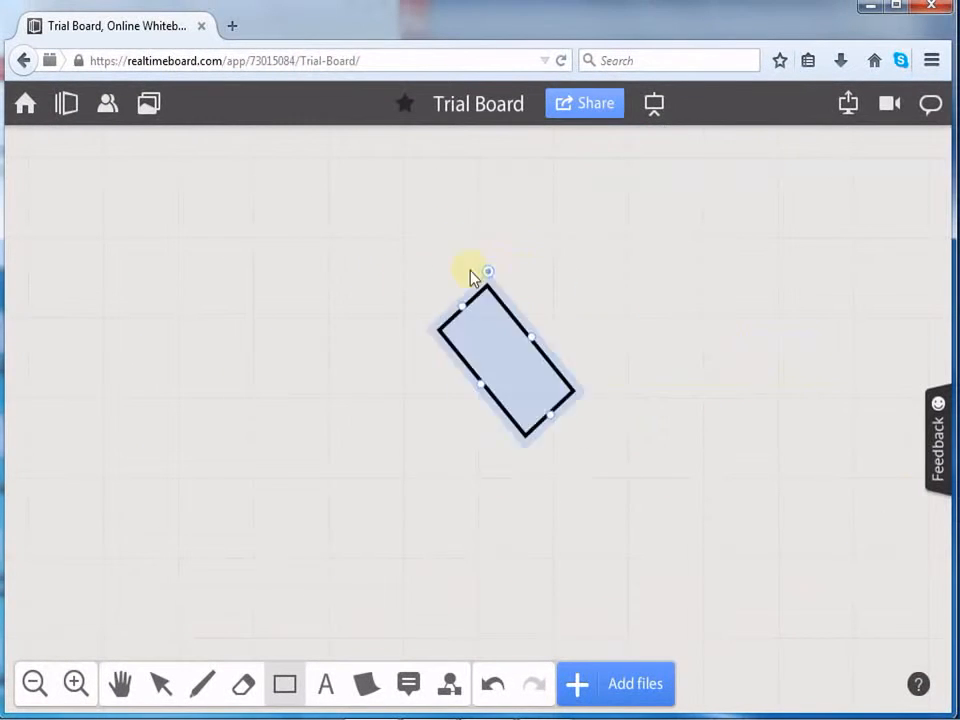
{"action": "left_click_drag", "start_coordinate": [488, 270], "coordinate": [423, 305]}
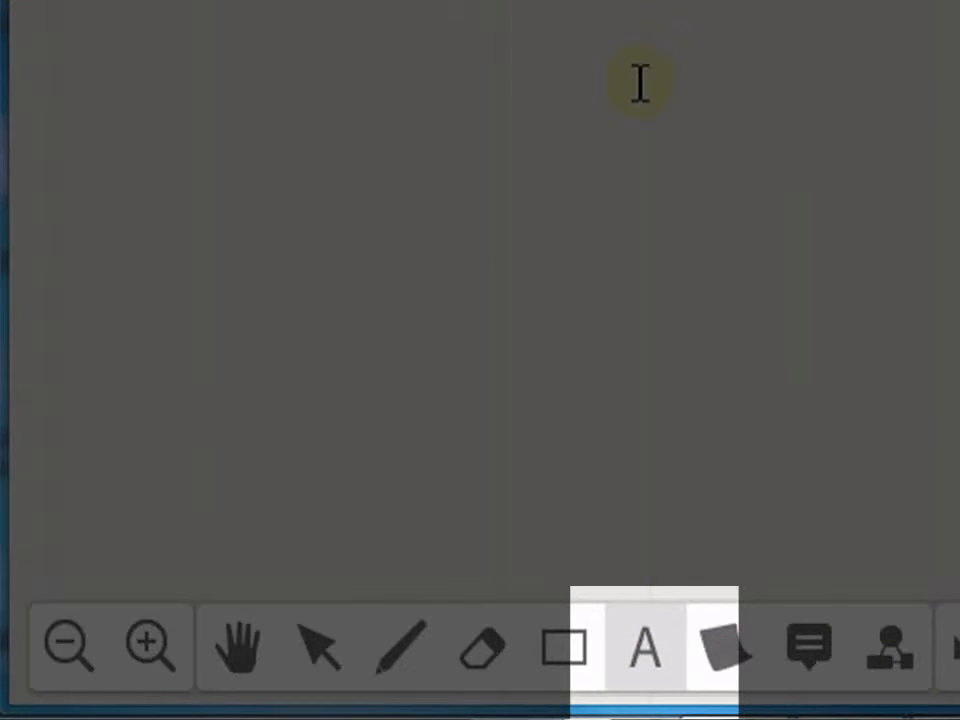
Step: Add a 'Hi' text box left of the rectangle and straighten it
{"action": "left_click", "coordinate": [645, 645]}
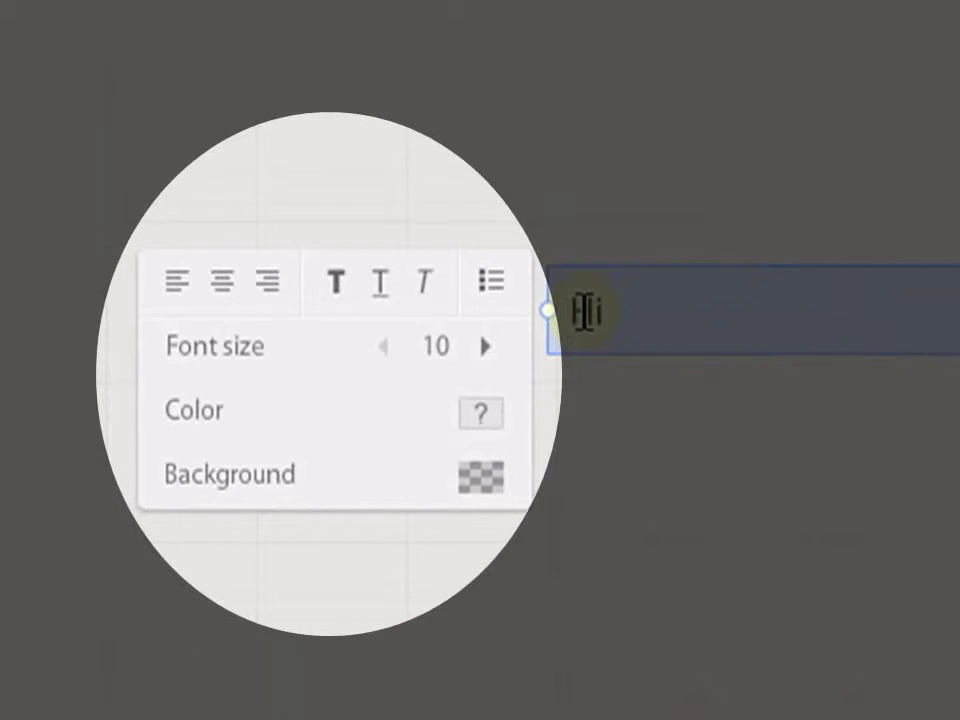
{"action": "type", "text": "Hi"}
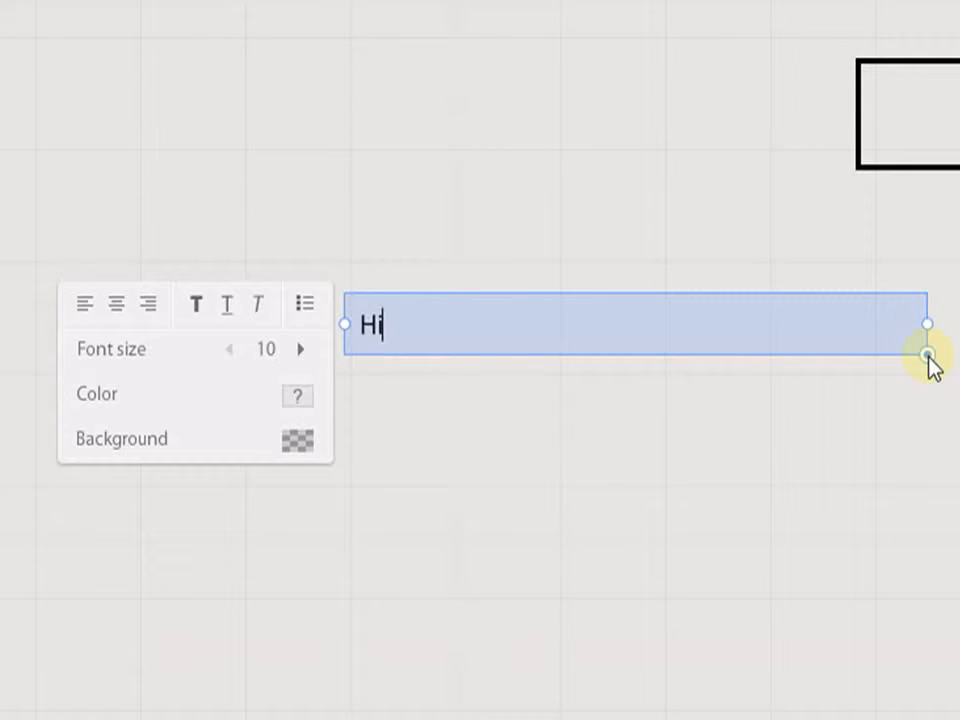
{"action": "left_click_drag", "start_coordinate": [928, 358], "coordinate": [890, 400]}
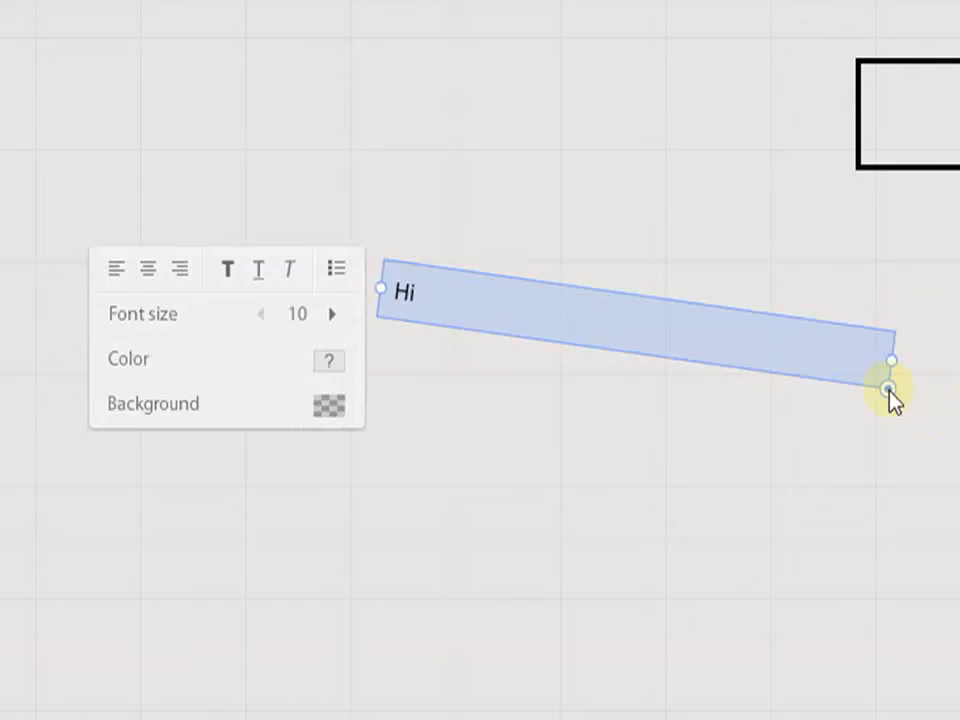
{"action": "left_click_drag", "start_coordinate": [890, 388], "coordinate": [855, 350]}
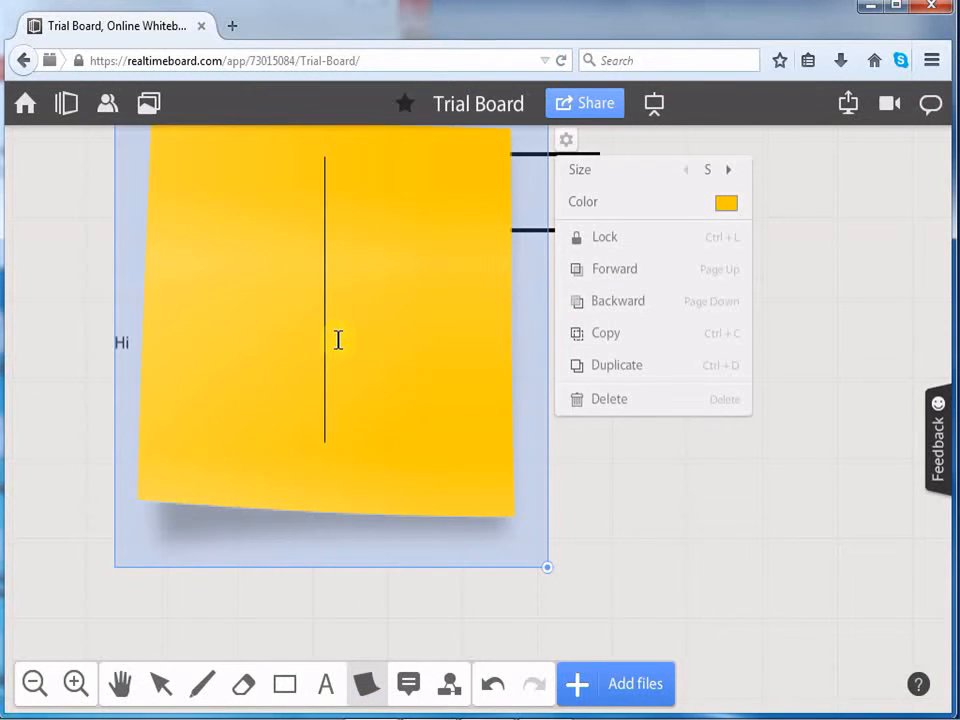
Step: Write 'Hi' on the yellow sticky note and return to the Select tool
{"action": "type", "text": "Hi"}
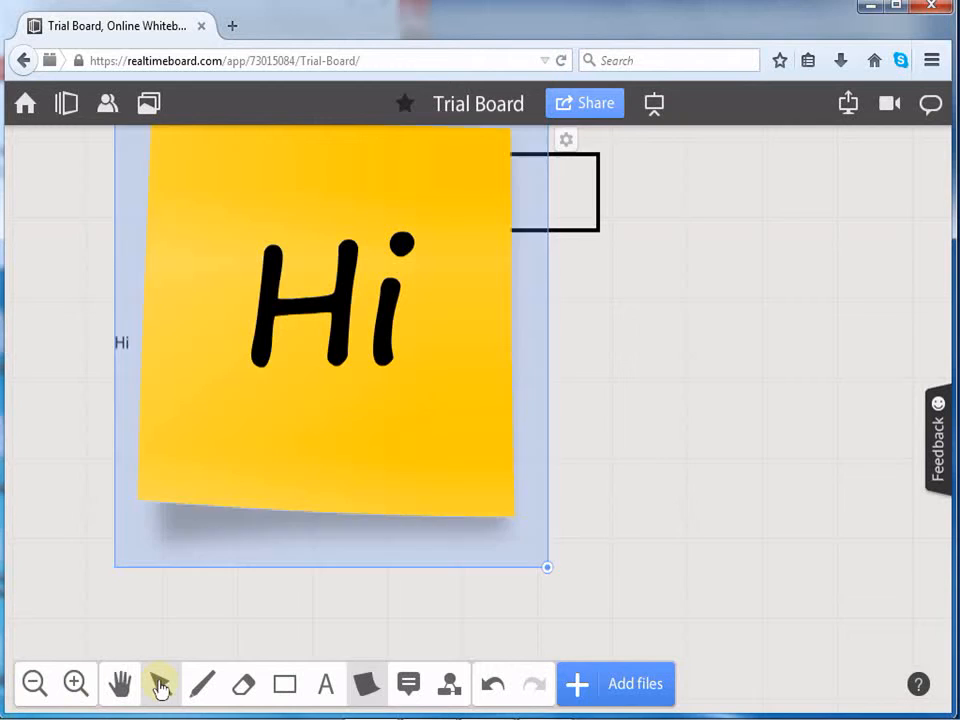
{"action": "left_click", "coordinate": [565, 138]}
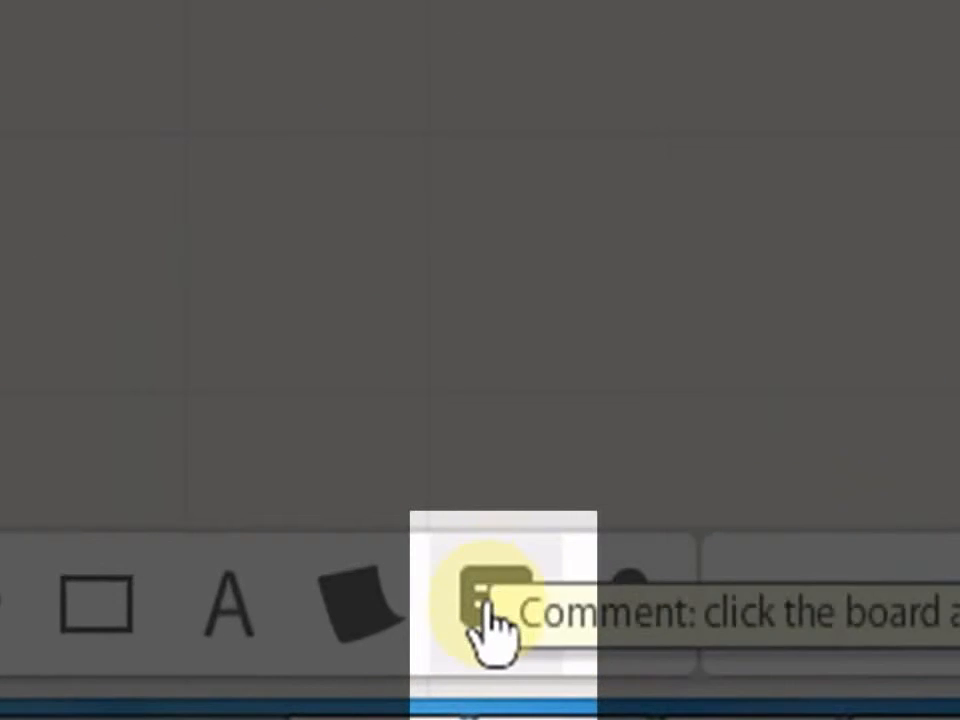
Step: Post a 'Hi there' comment on the board
{"action": "left_click", "coordinate": [483, 605]}
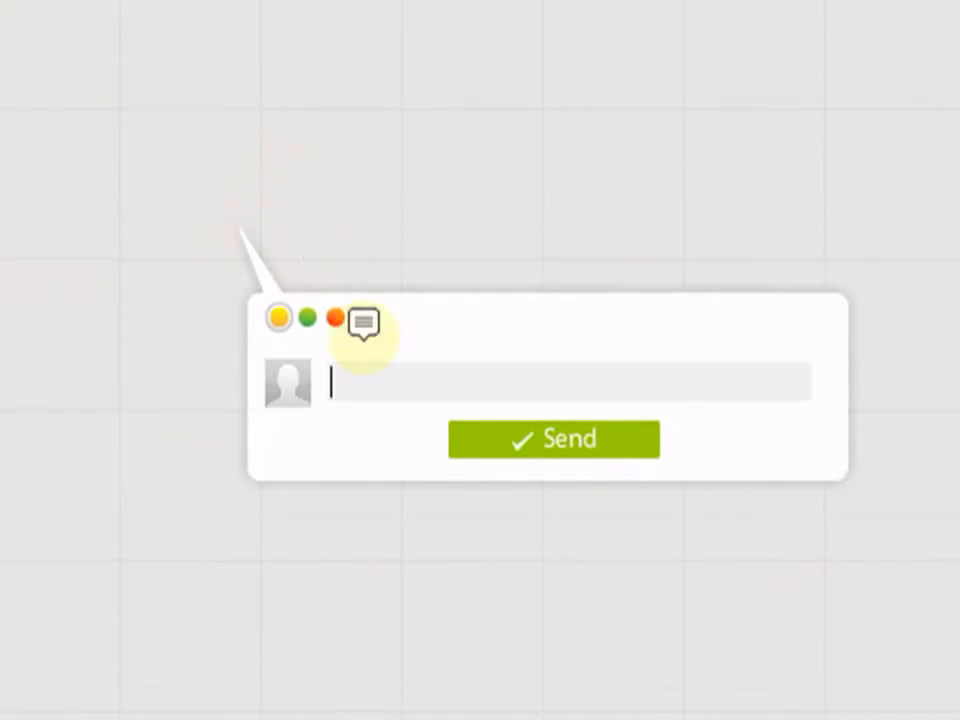
{"action": "type", "text": "Hi there"}
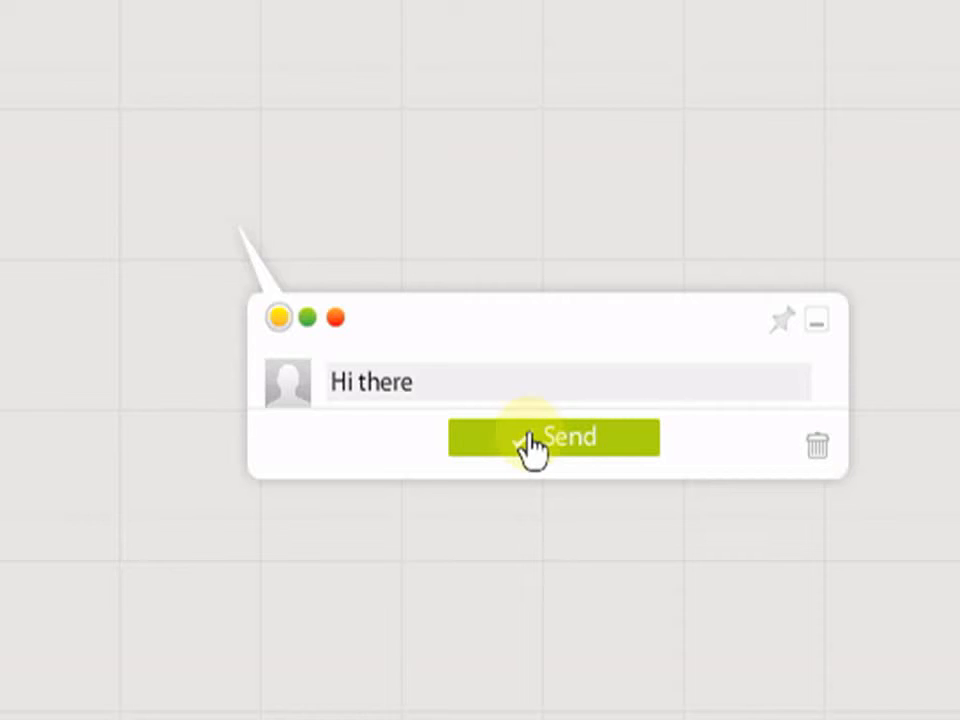
{"action": "left_click", "coordinate": [552, 437]}
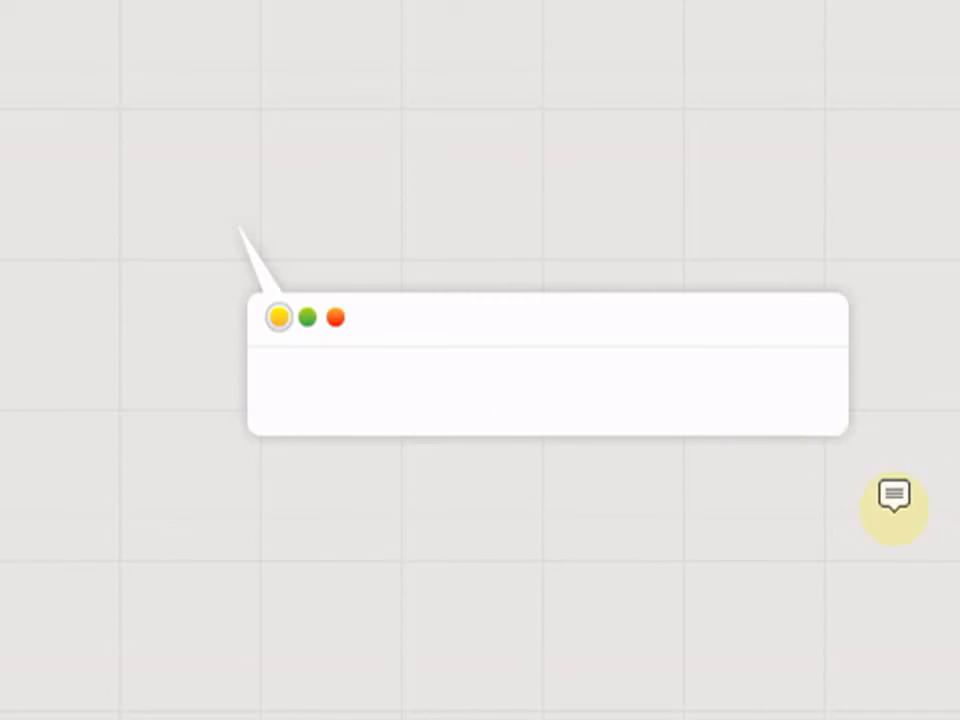
{"action": "left_click", "coordinate": [893, 497]}
{"action": "type", "text": "Hi there"}
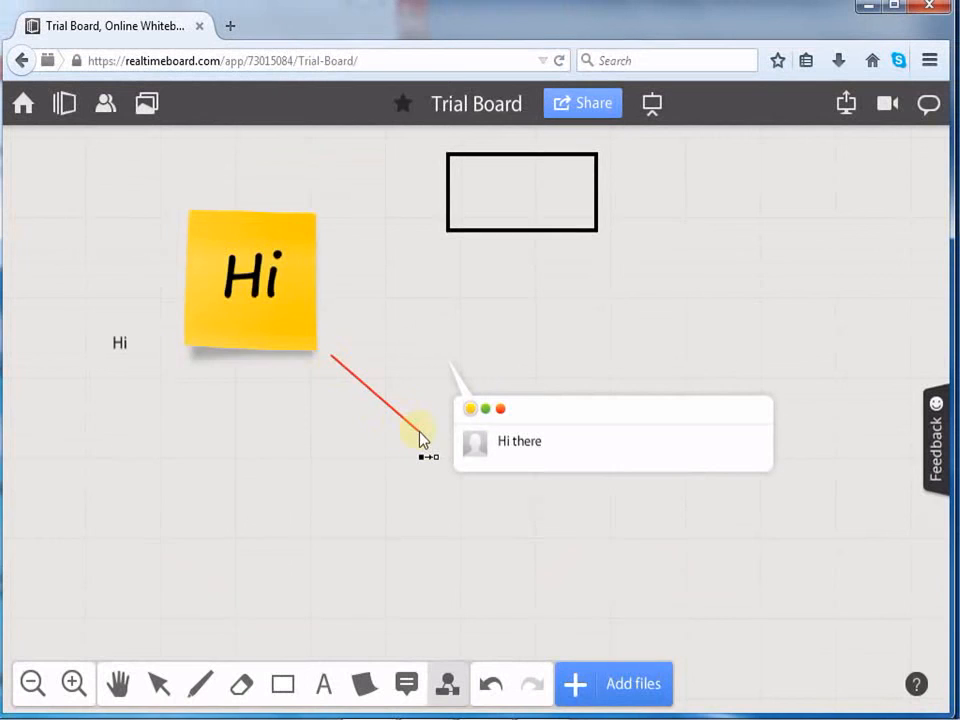
Step: Drag a connector from the Hi sticky note to the rectangle
{"action": "left_click_drag", "start_coordinate": [420, 440], "coordinate": [435, 245]}
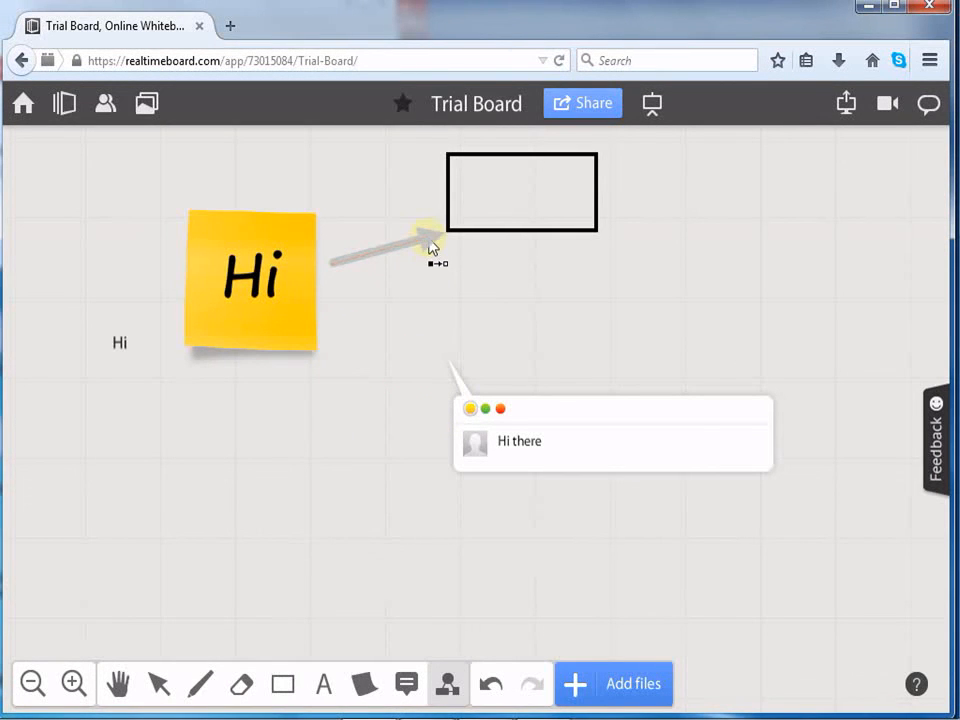